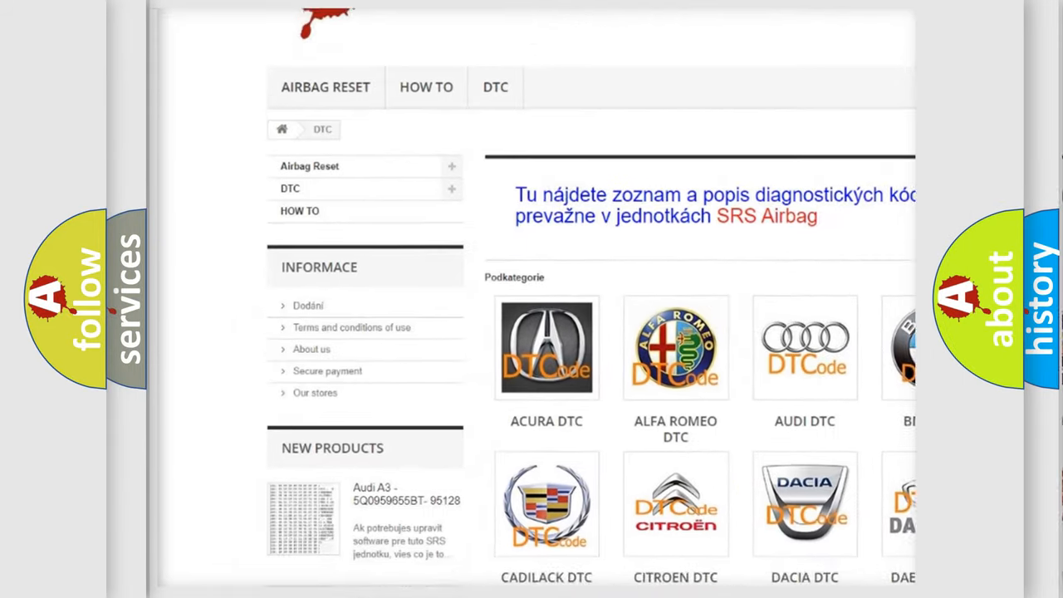
pyautogui.scroll(-3)
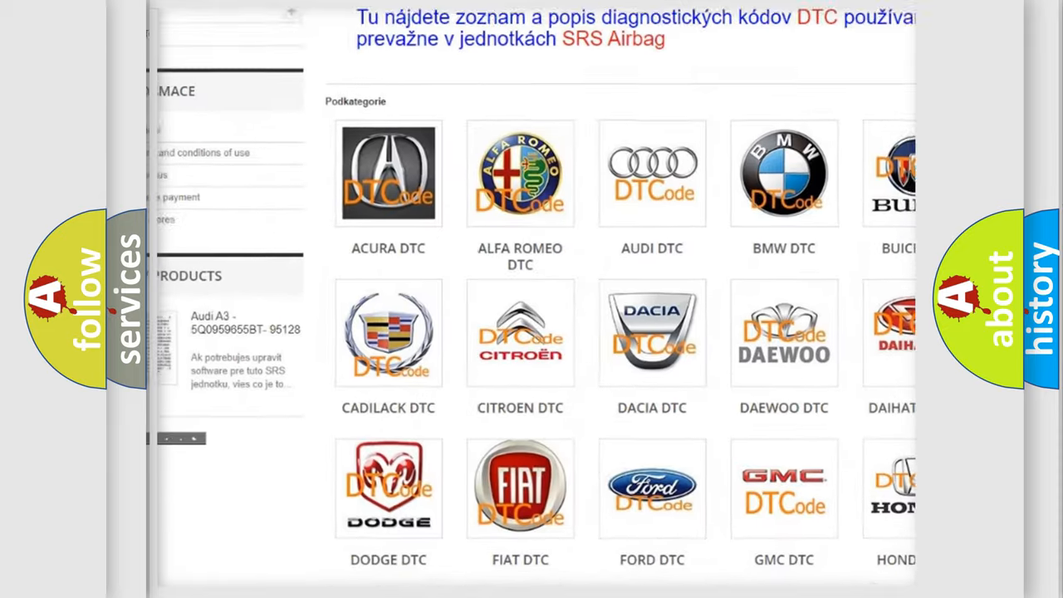